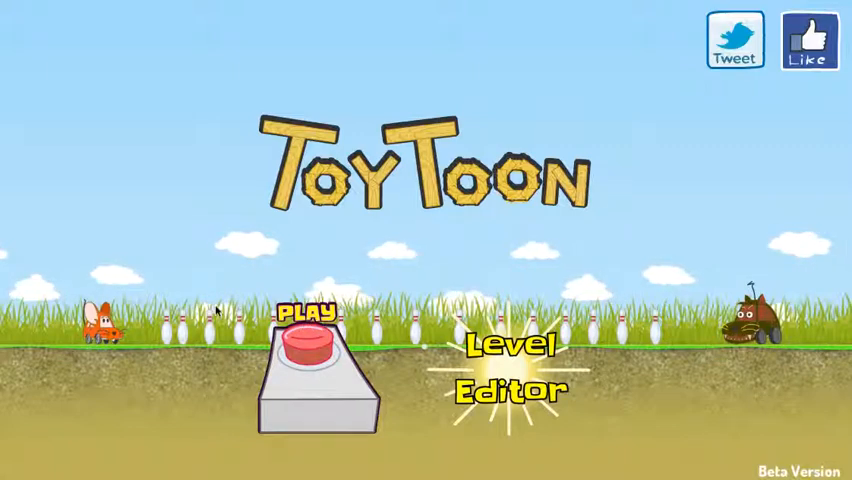
pyautogui.moveTo(203, 274)
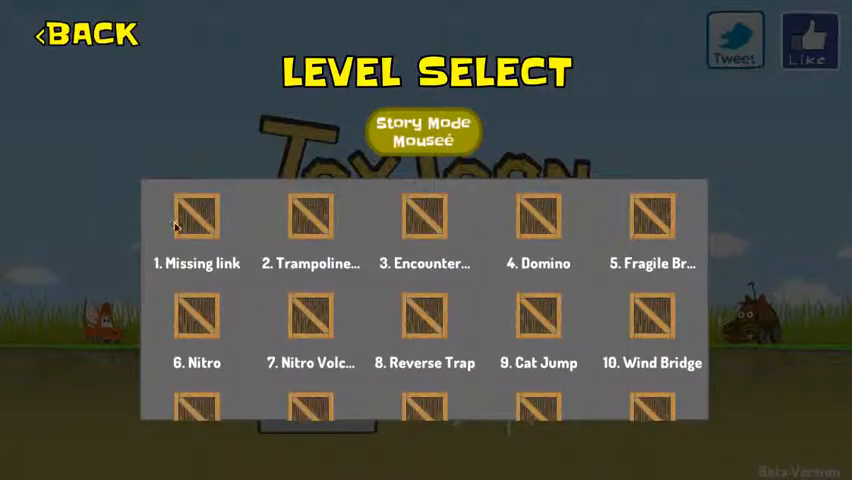
# Step: Start story level 1, 'Missing link', to bring up its tutorial screen
pyautogui.click(196, 218)
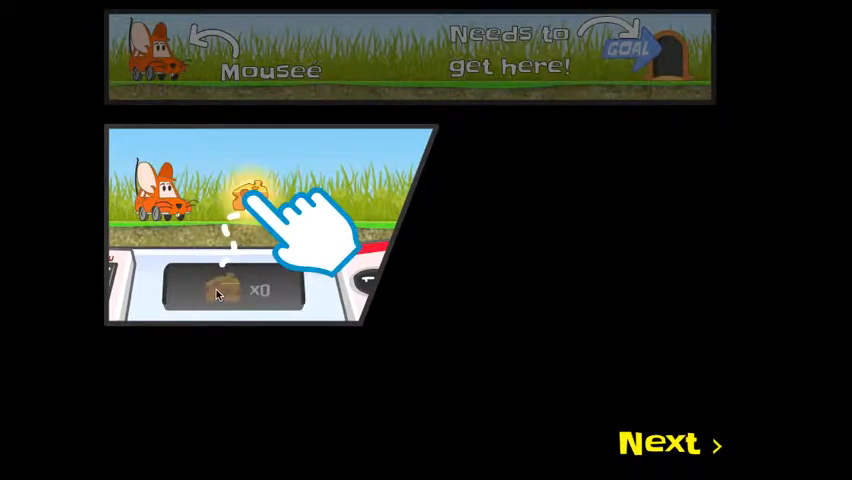
# Step: Dismiss the tutorial and reposition the crate onto the top beam beside the cheese
pyautogui.click(658, 443)
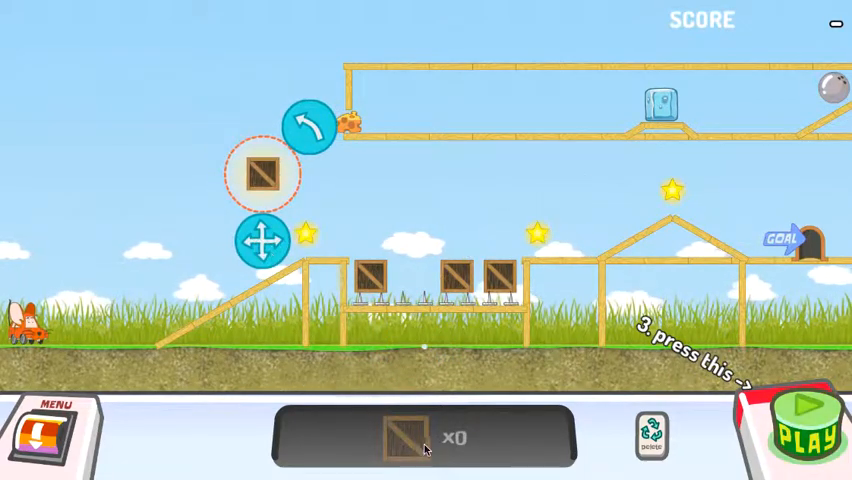
pyautogui.moveTo(383, 405)
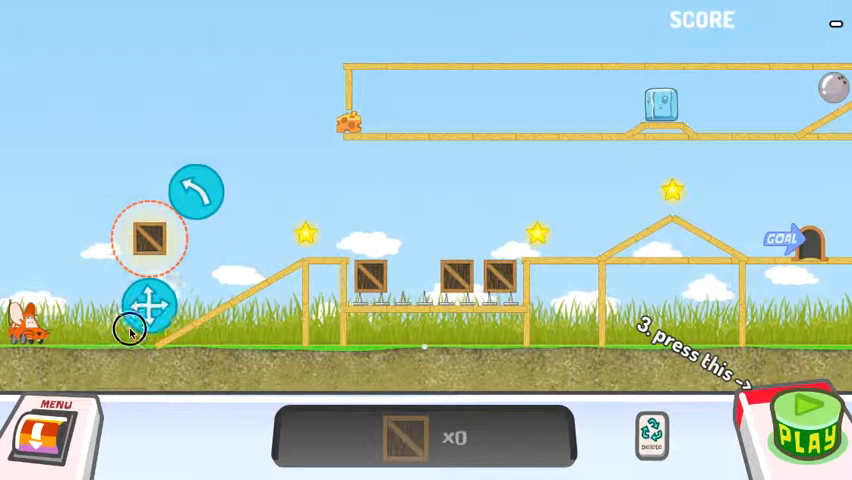
pyautogui.click(806, 433)
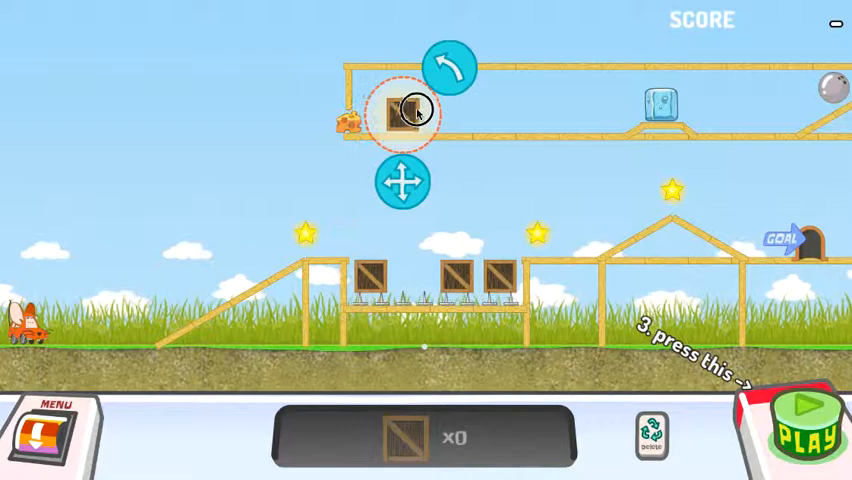
pyautogui.click(807, 432)
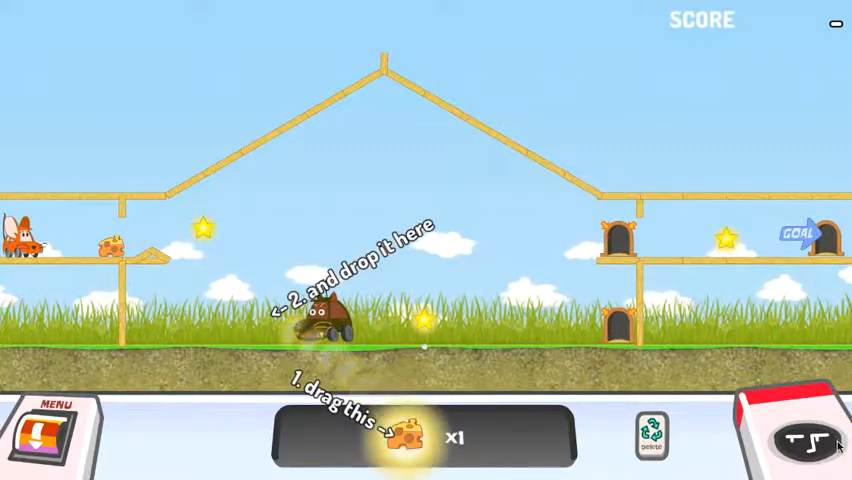
# Step: Place the cheese on the ground right of the cat and run the level
pyautogui.moveTo(405, 437); pyautogui.dragTo(510, 345)
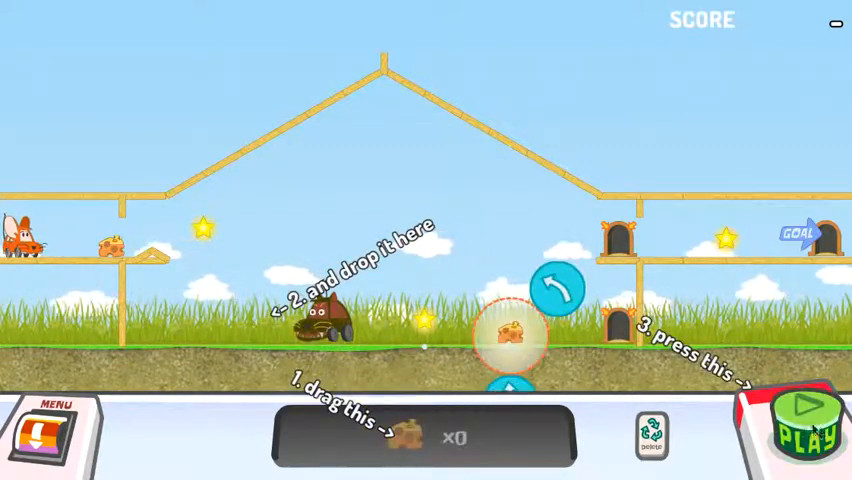
pyautogui.click(806, 420)
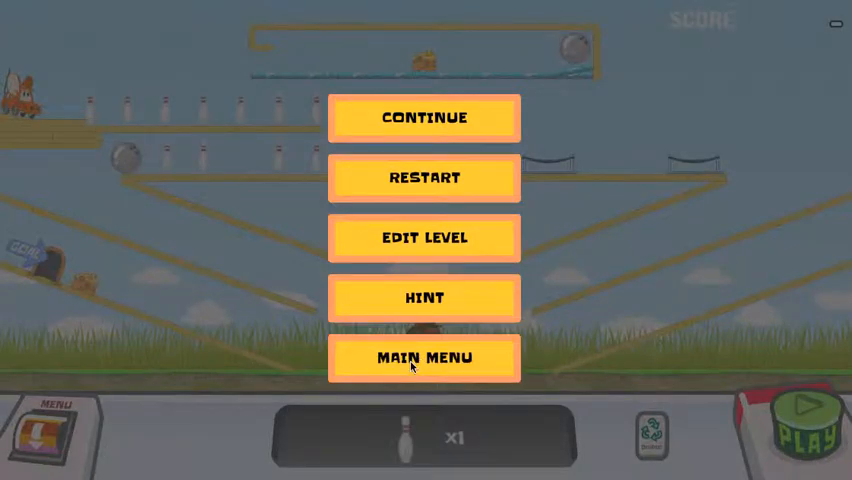
# Step: Open level 18 from the main menu, test-run the bowling ball, then stop
pyautogui.click(424, 357)
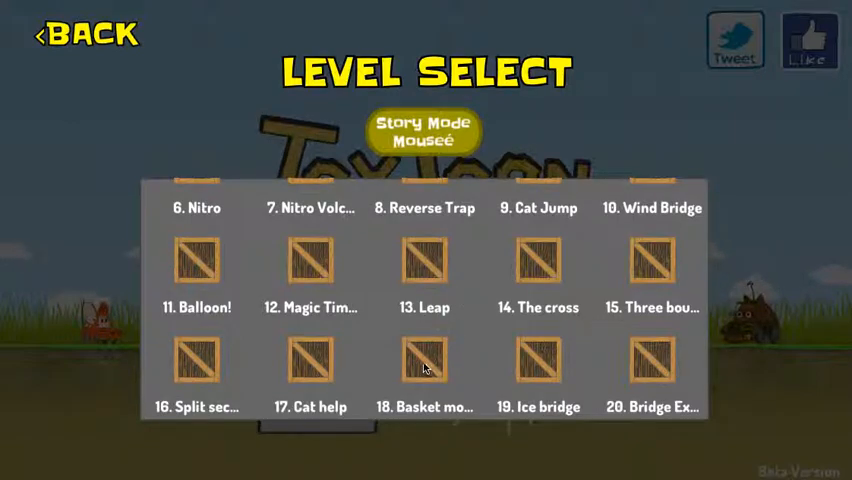
pyautogui.click(423, 360)
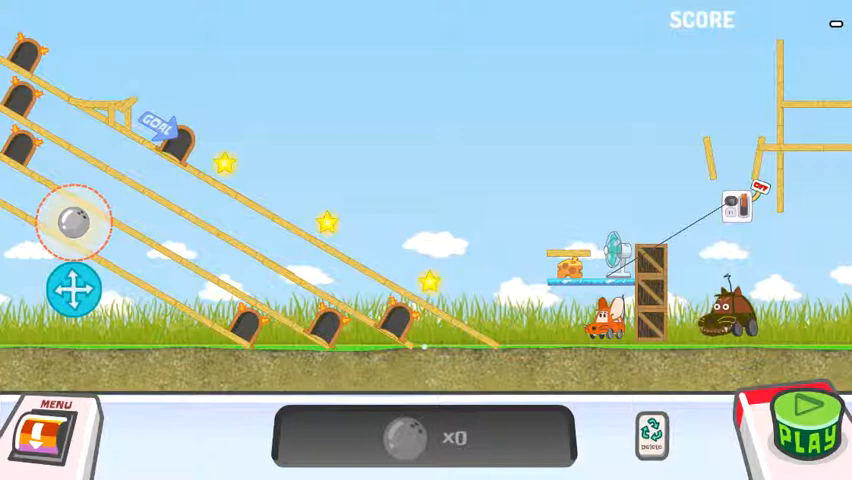
pyautogui.click(803, 410)
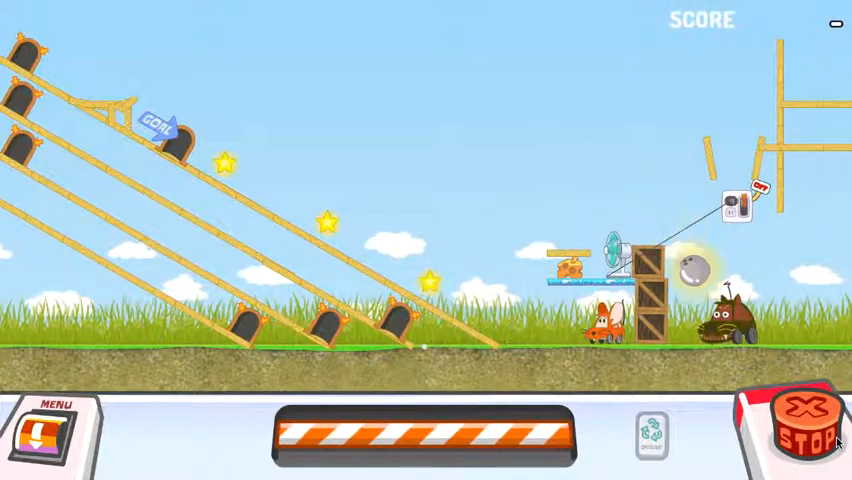
pyautogui.click(796, 430)
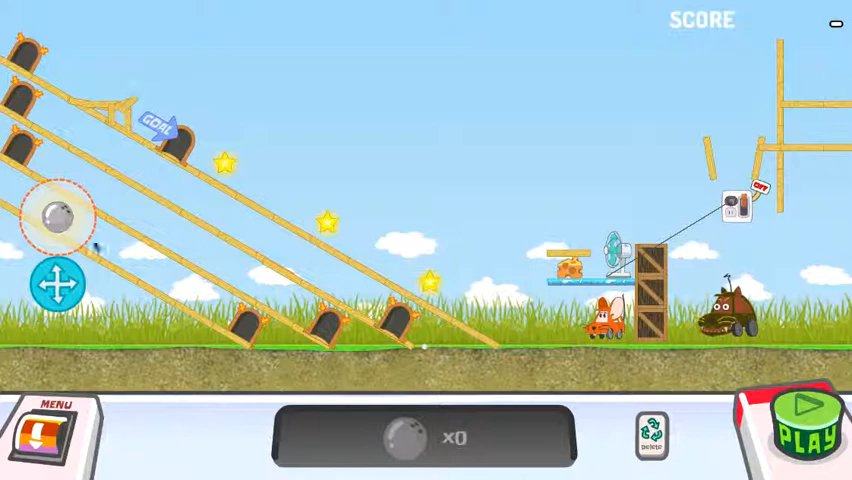
# Step: Reposition the bowling ball on the slope and rerun until the cat is knocked out, scoring 15100
pyautogui.click(805, 420)
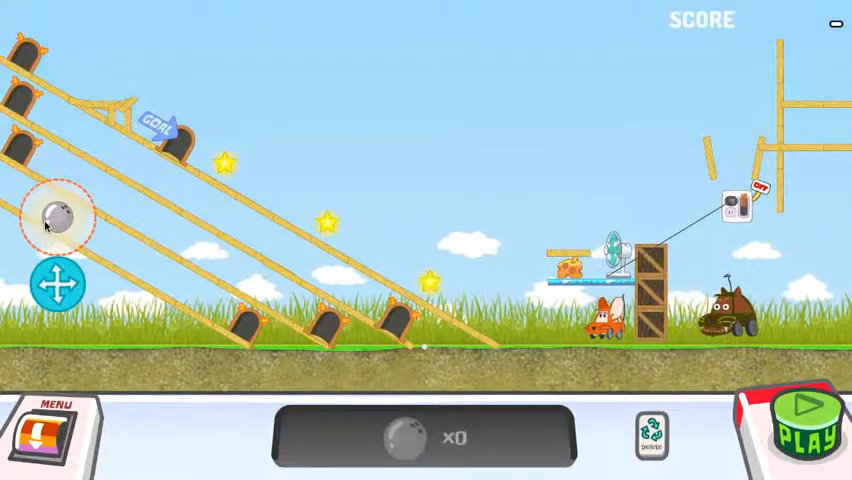
pyautogui.click(808, 420)
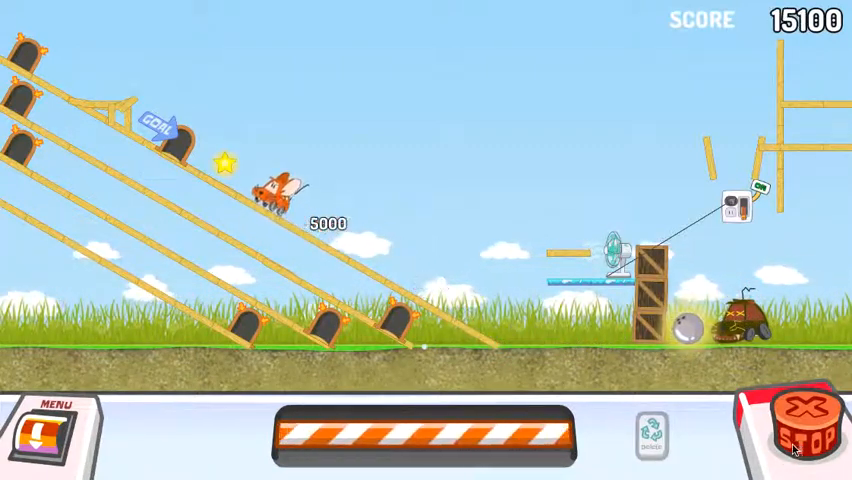
pyautogui.click(799, 430)
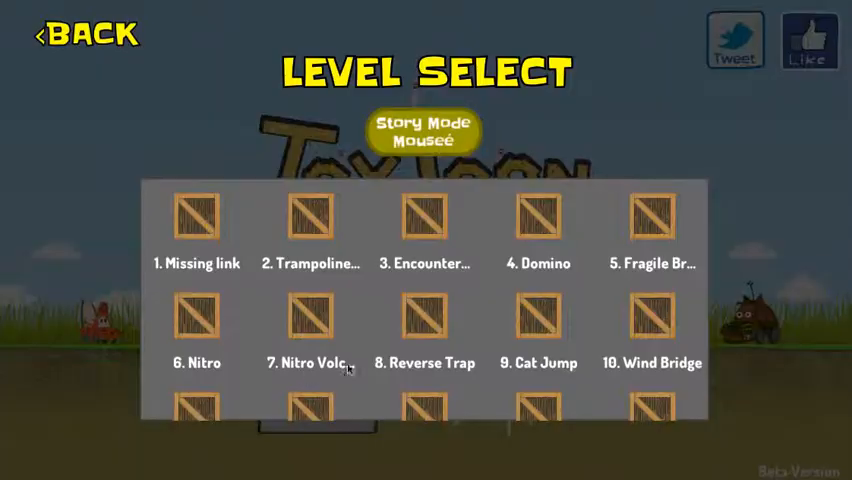
# Step: Open a level further down the list and place its bridge piece above the sloped beam
pyautogui.scroll(-3)
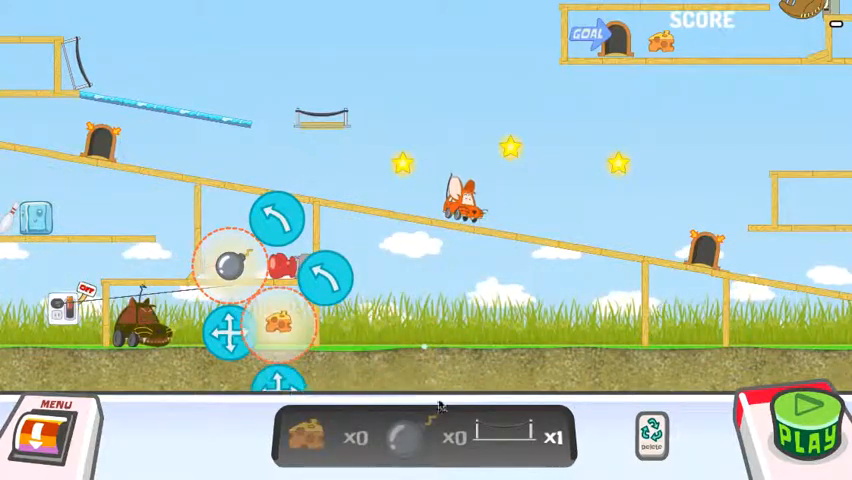
pyautogui.click(588, 130)
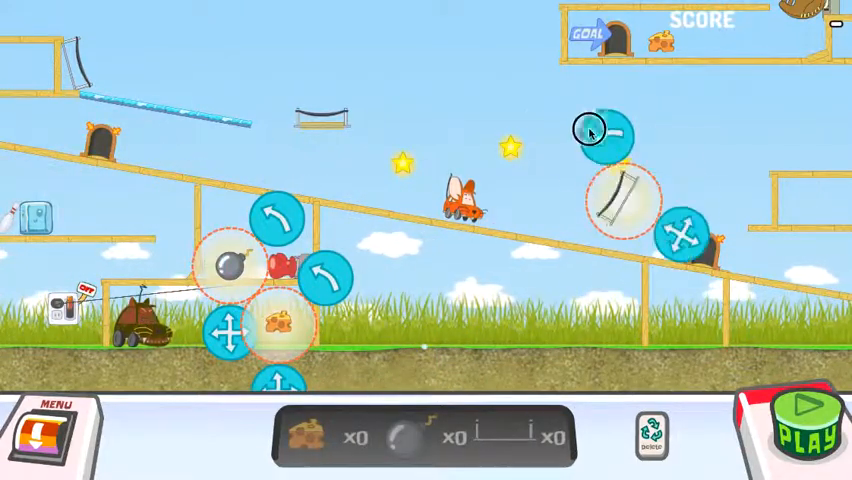